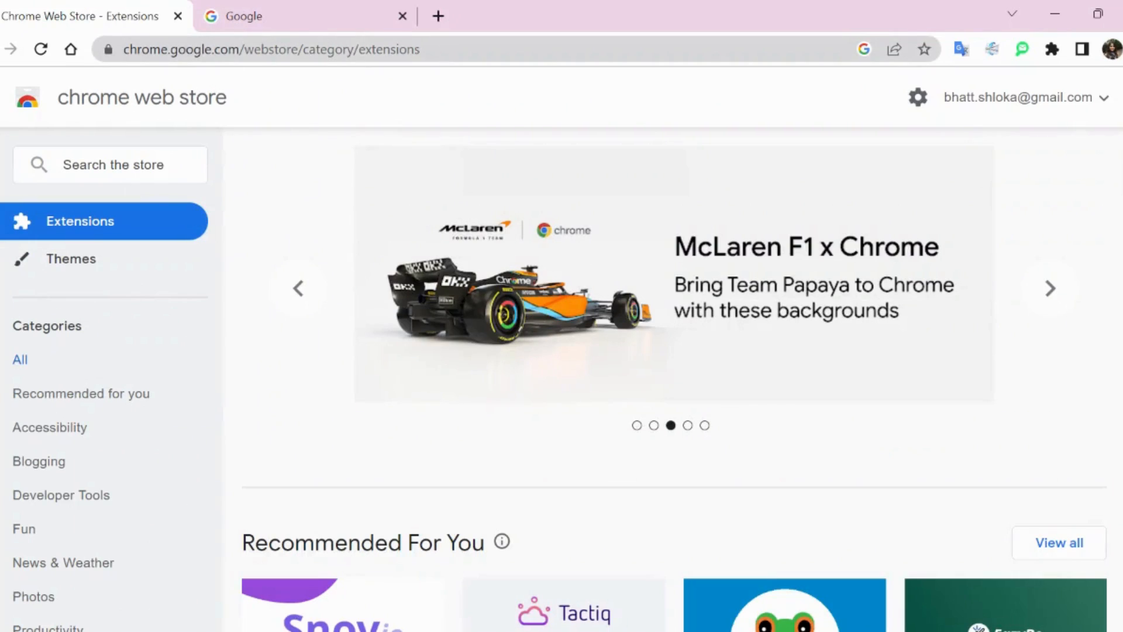
mouse_move(266, 173)
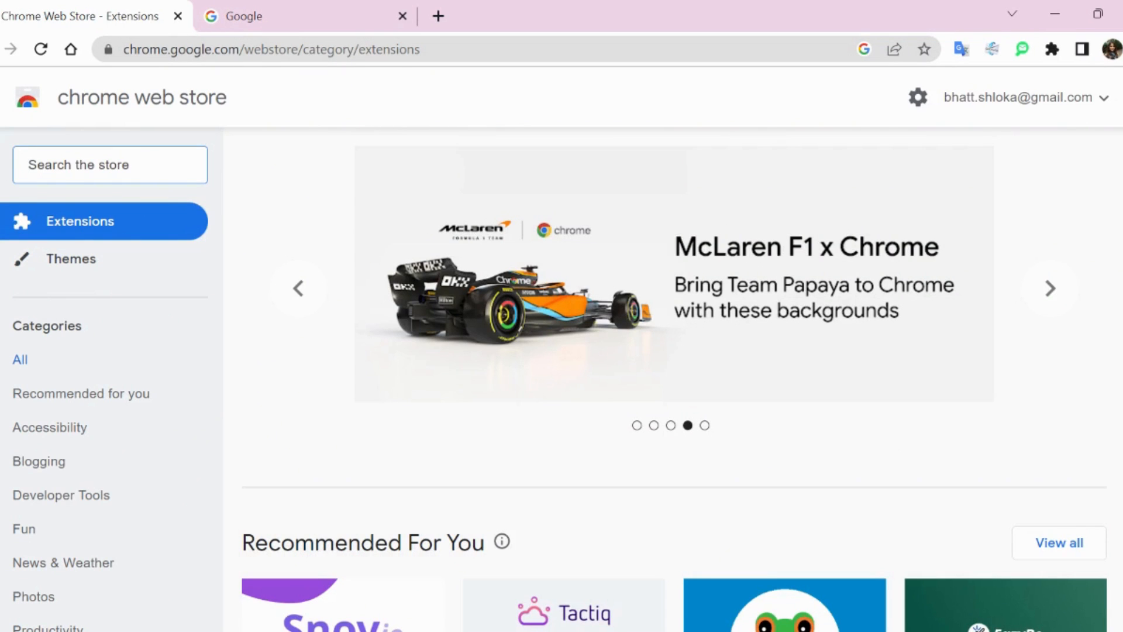
Search the Chrome Web Store for 'chatGPT for google'.
type("chatGPO")
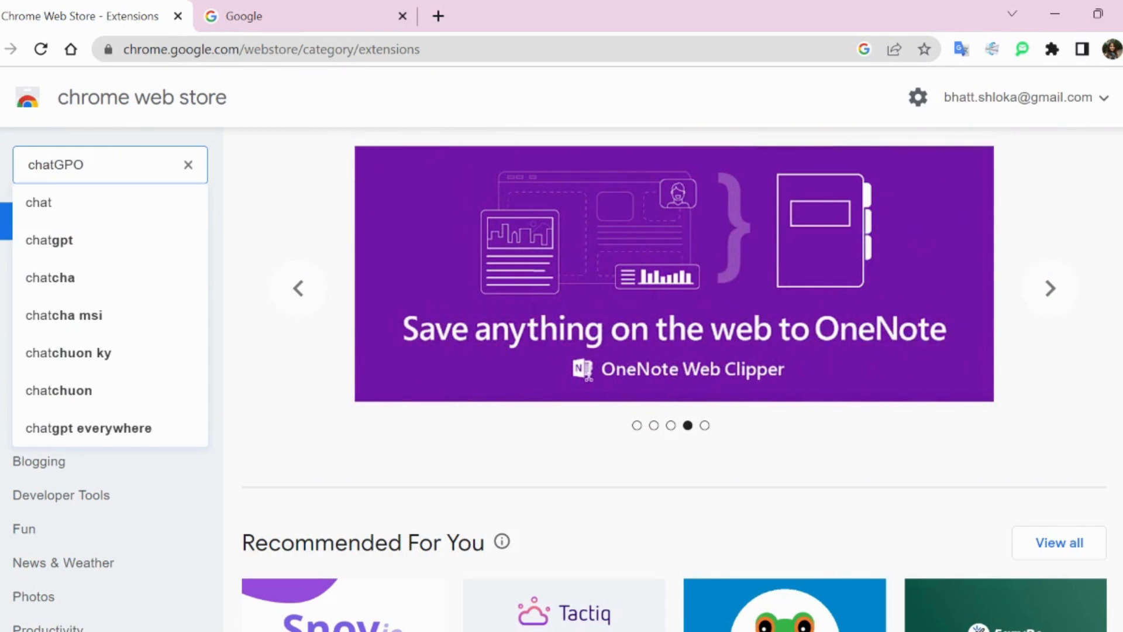
type("PT for goo")
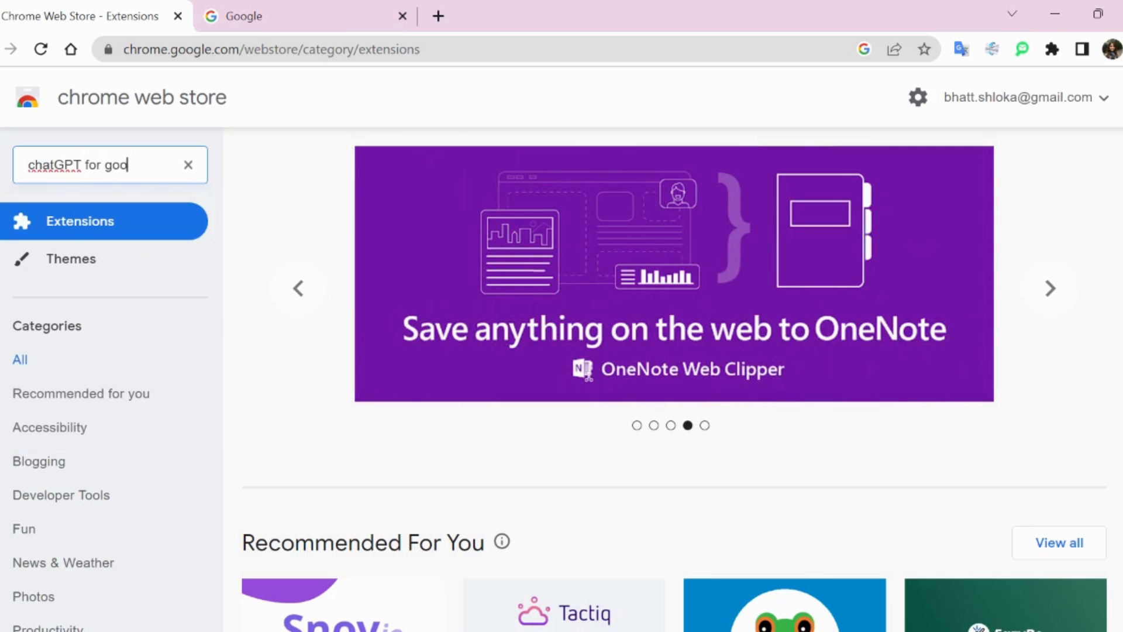
type("gle")
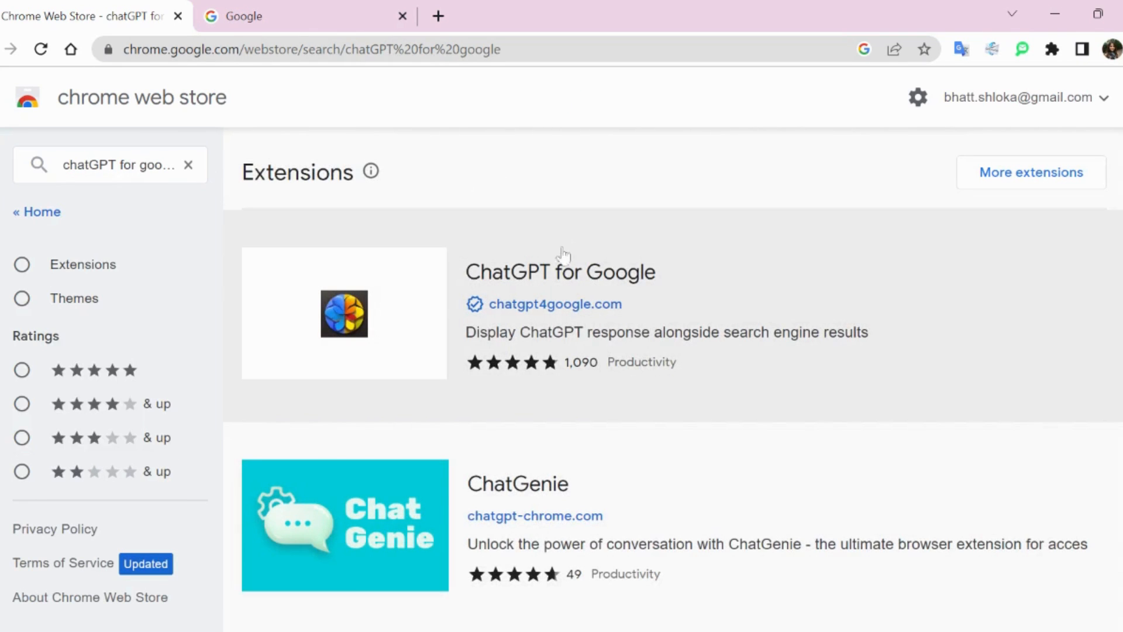
mouse_move(379, 323)
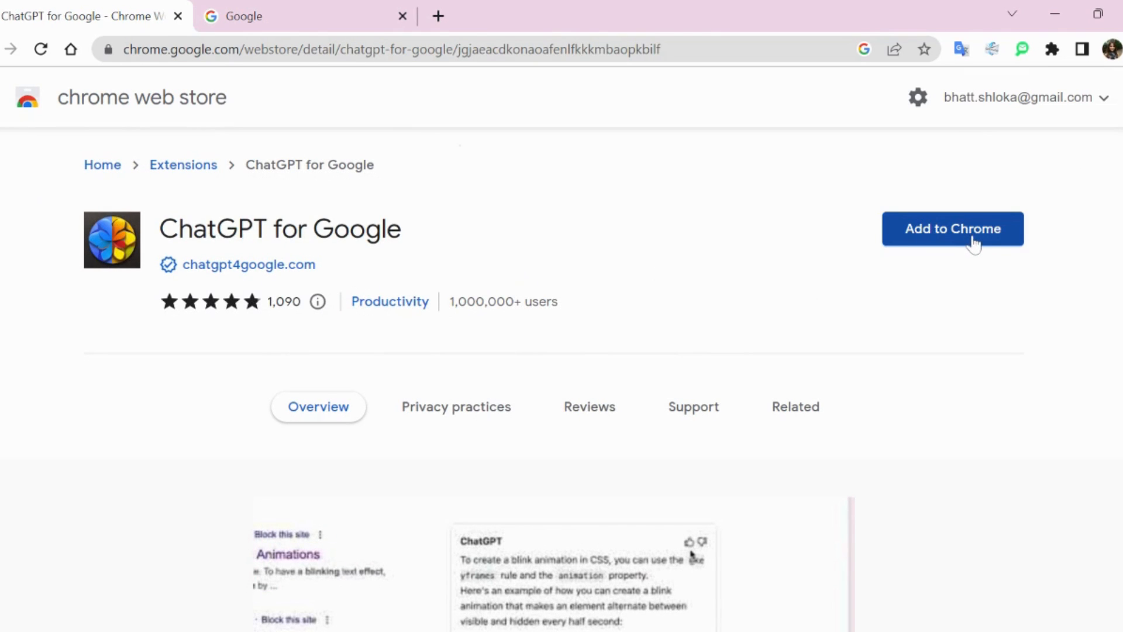
Add the ChatGPT for Google extension to Chrome from its store page.
left_click(952, 229)
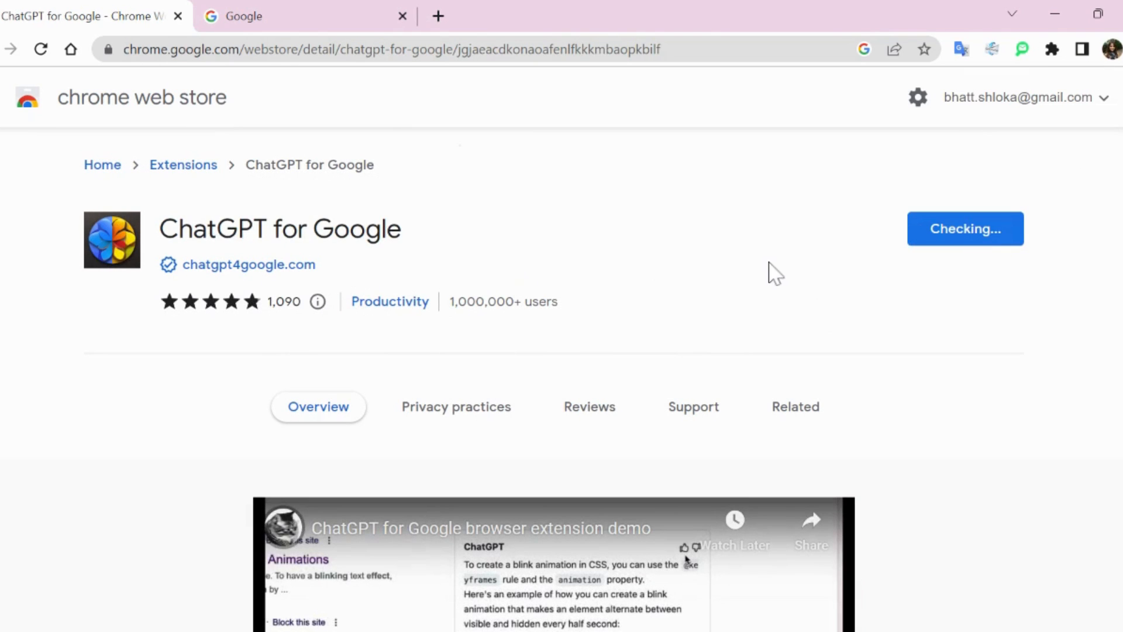
mouse_move(914, 251)
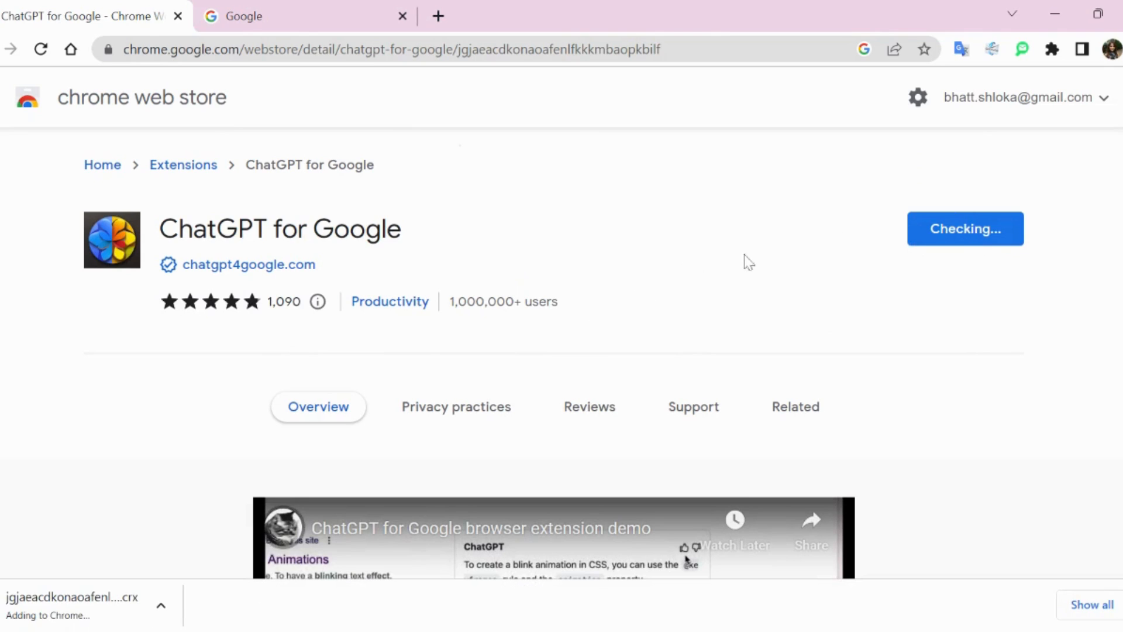
mouse_move(661, 260)
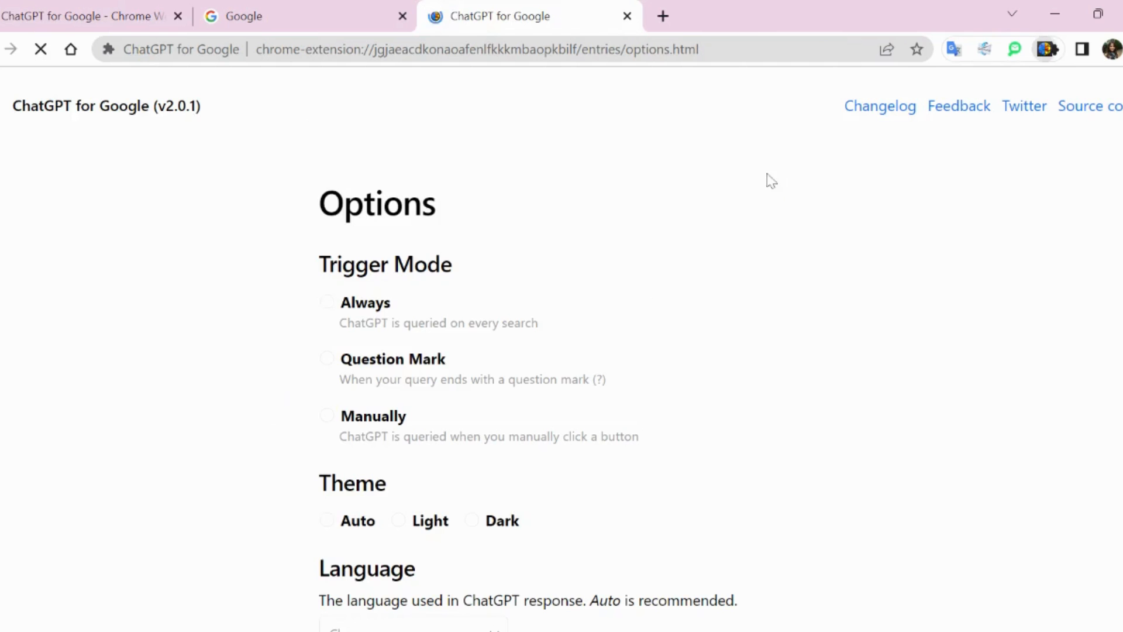
Scroll through the ChatGPT for Google options page reviewing trigger, theme, language and provider settings.
scroll("down", 3)
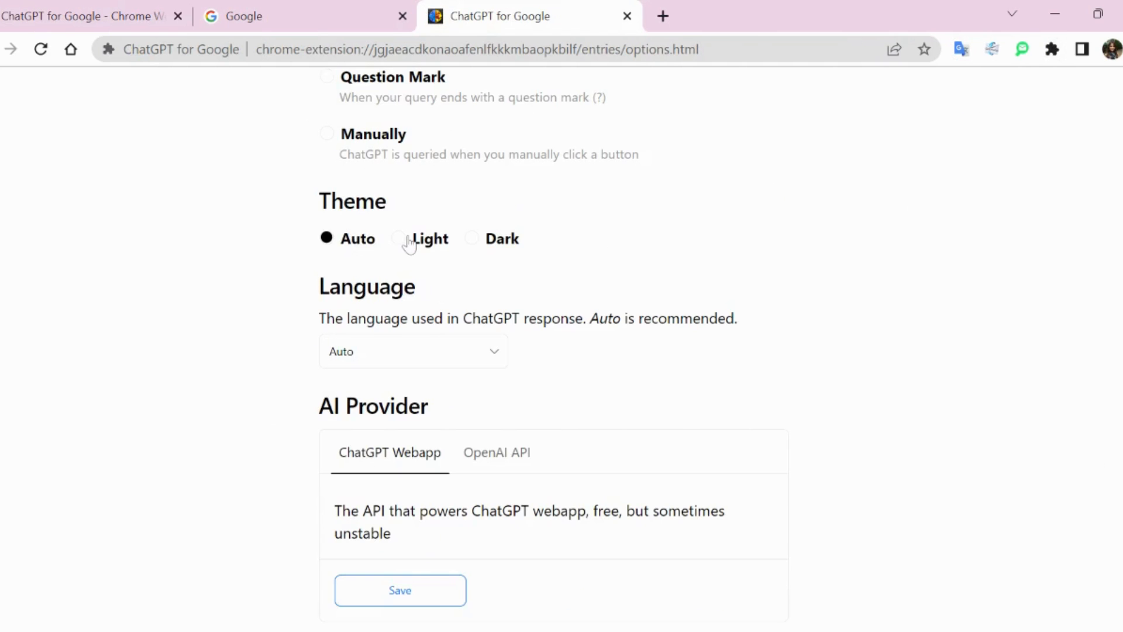
scroll("down", 3)
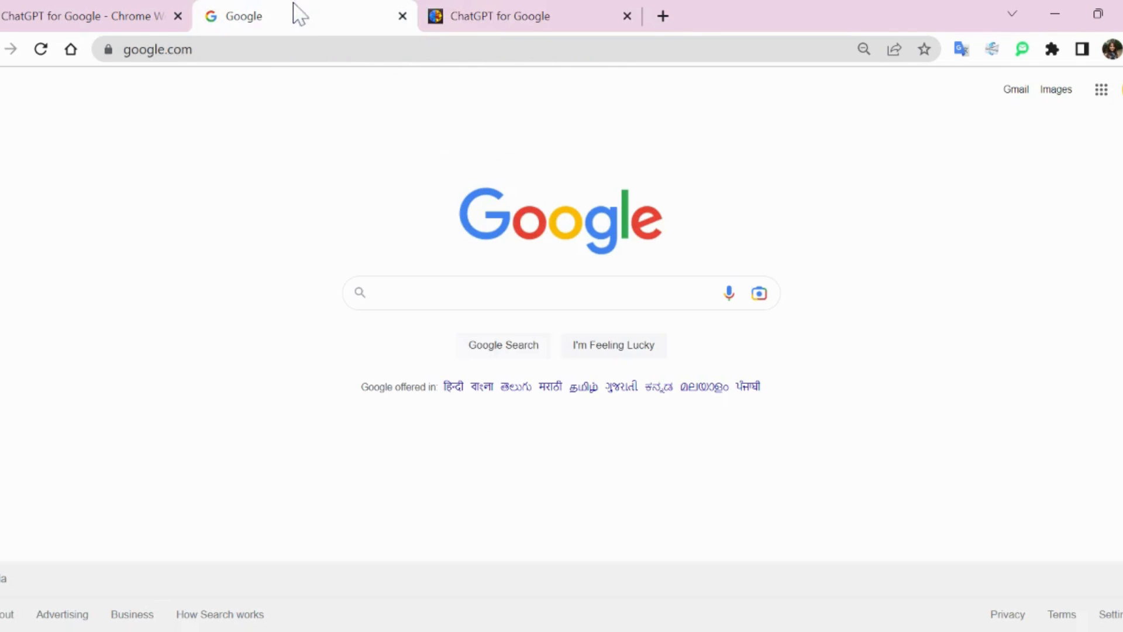
Search Google for 'What is SEO'.
left_click(551, 293)
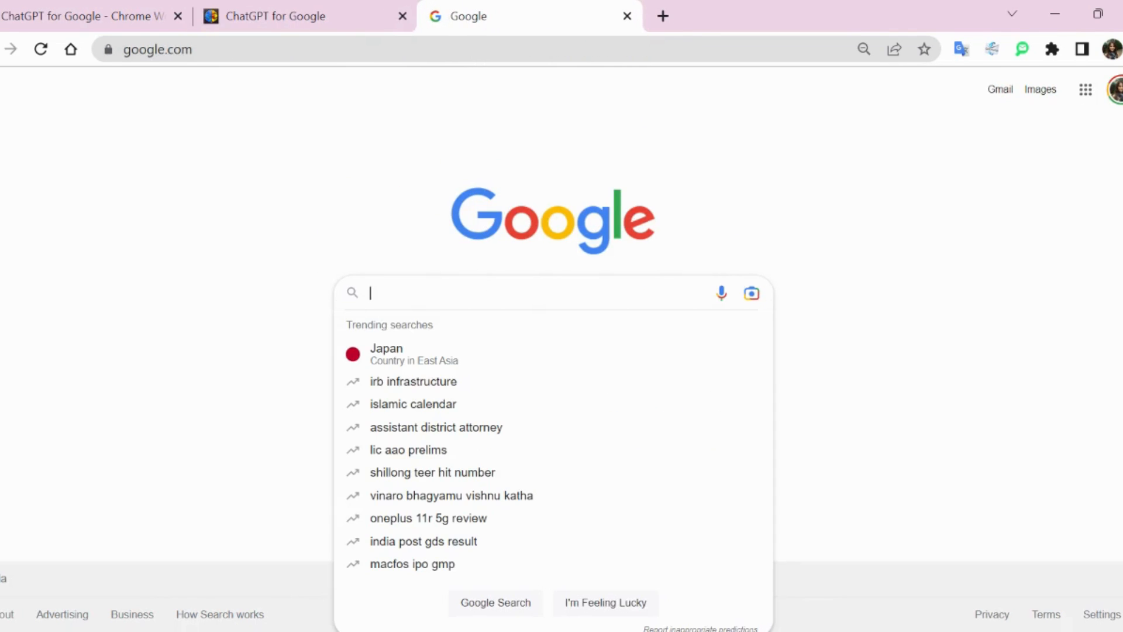
type("What is SEO")
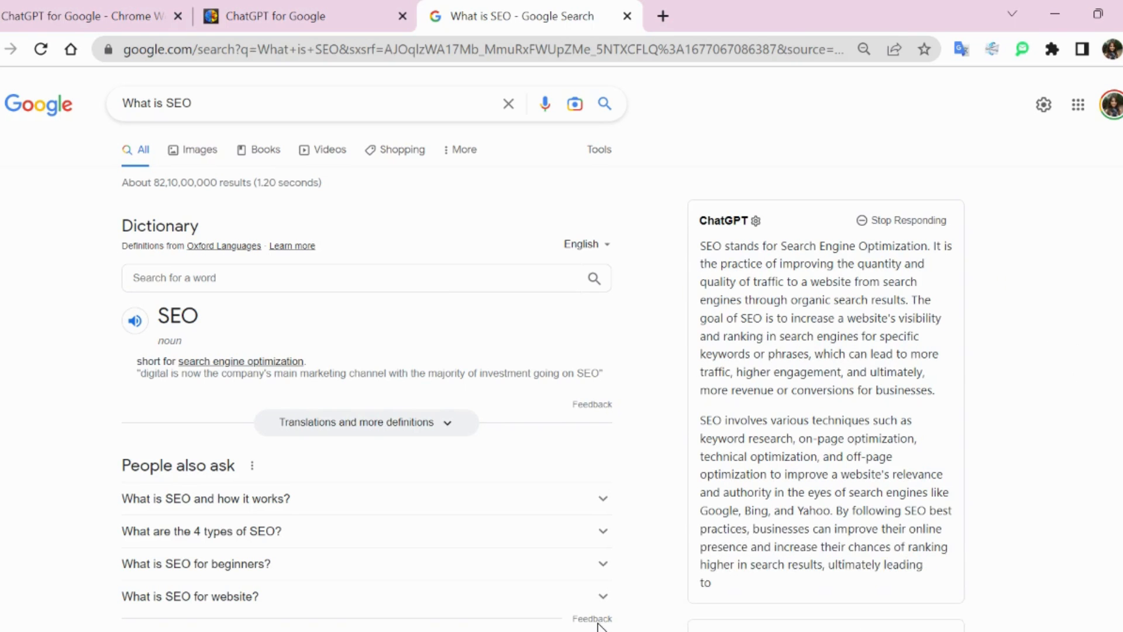
Scroll down to read the ChatGPT panel's completed answer on SEO.
scroll("down", 3)
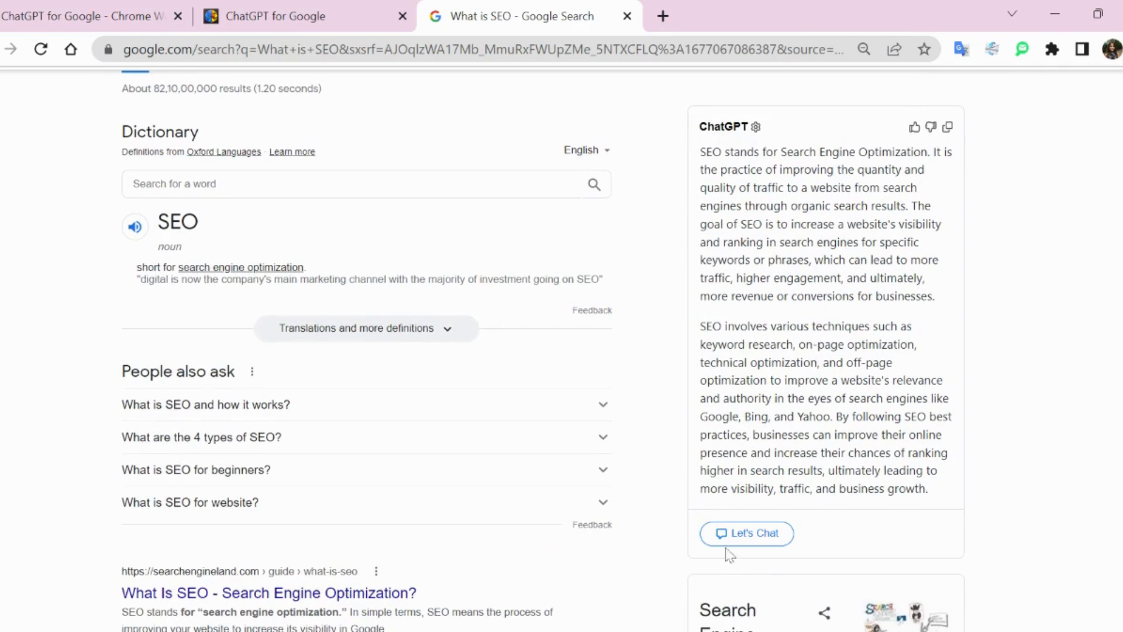